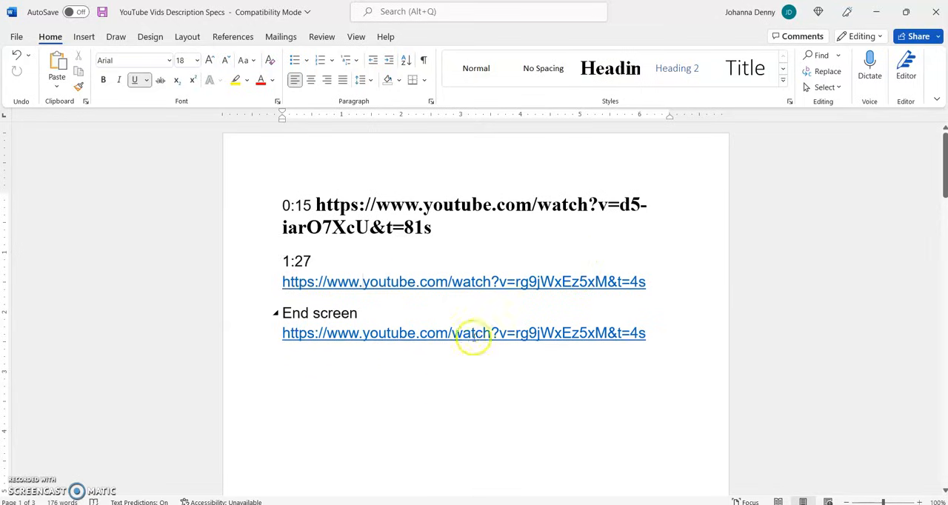
pyautogui.moveTo(377, 281)
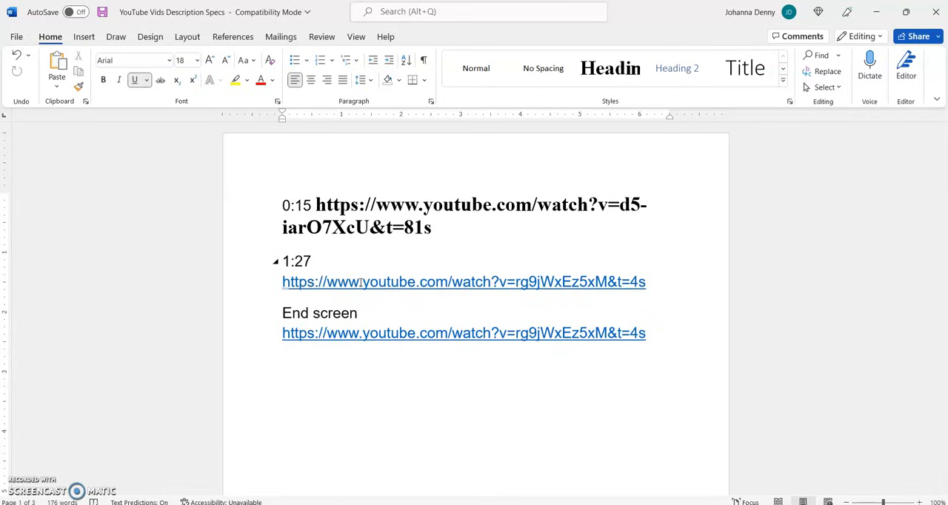
pyautogui.moveTo(361, 287)
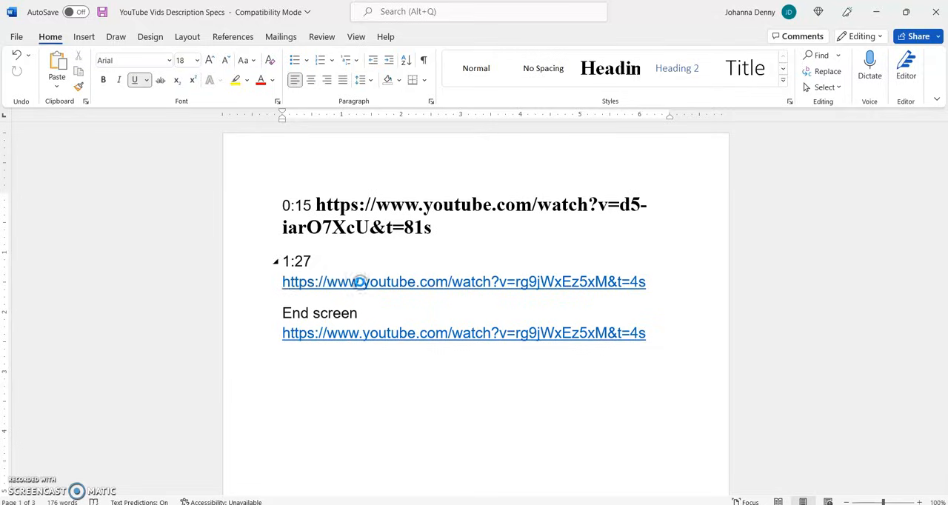
# Ctrl+Click the YouTube link under 1:27 so it registers as visited.
pyautogui.click(463, 282)
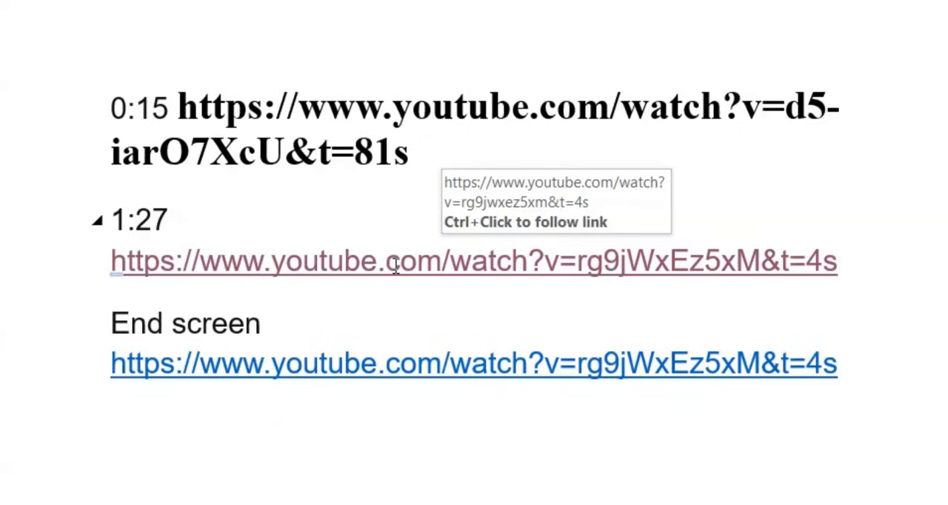
pyautogui.click(264, 261)
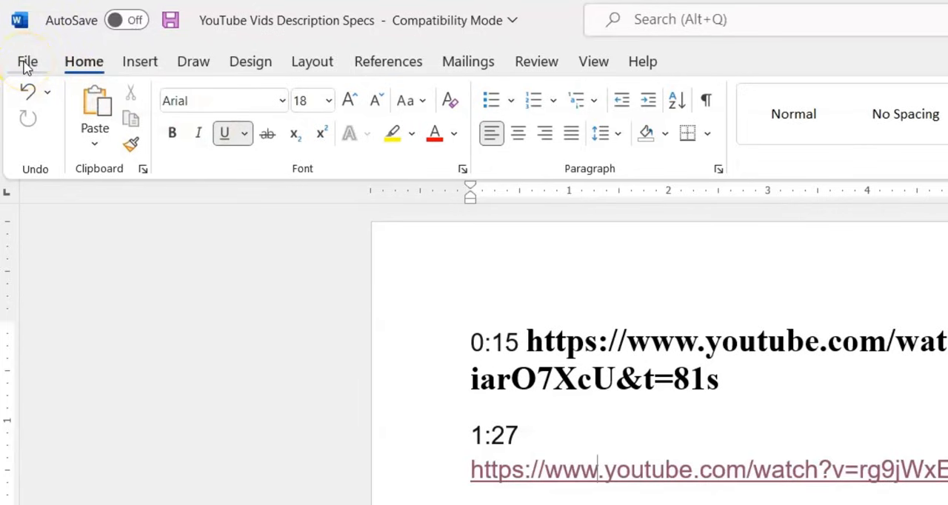
# Enter the File backstage view on the way to Word Options.
pyautogui.click(27, 62)
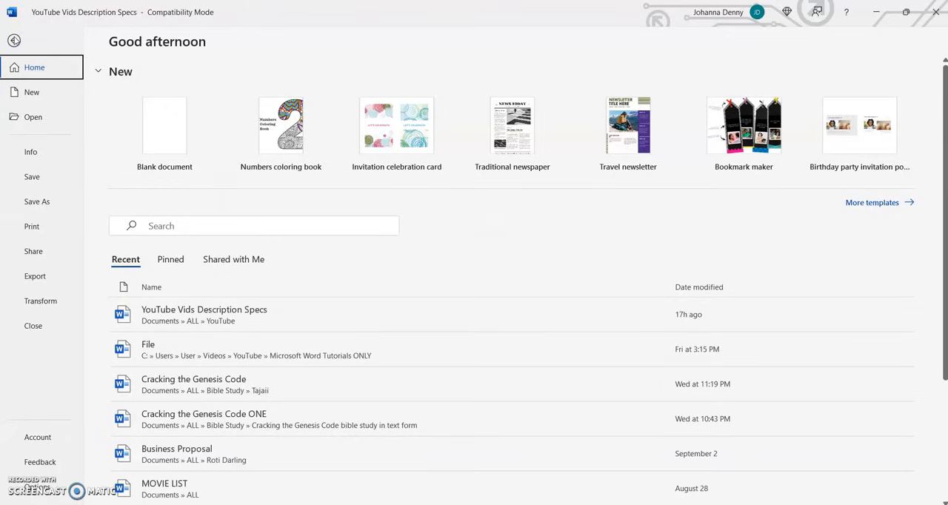
pyautogui.moveTo(33, 225)
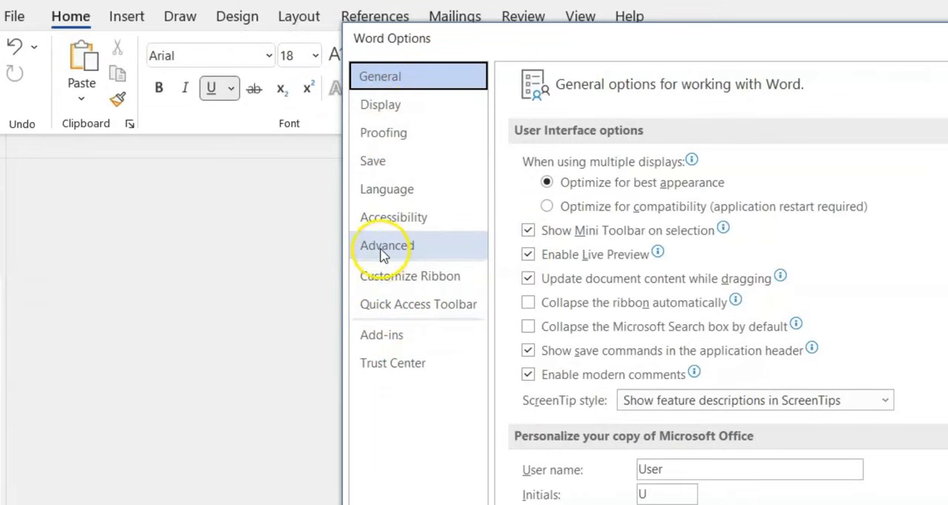
# In Advanced options, turn off 'Use CTRL + Click to follow hyperlink' and confirm with OK.
pyautogui.click(385, 246)
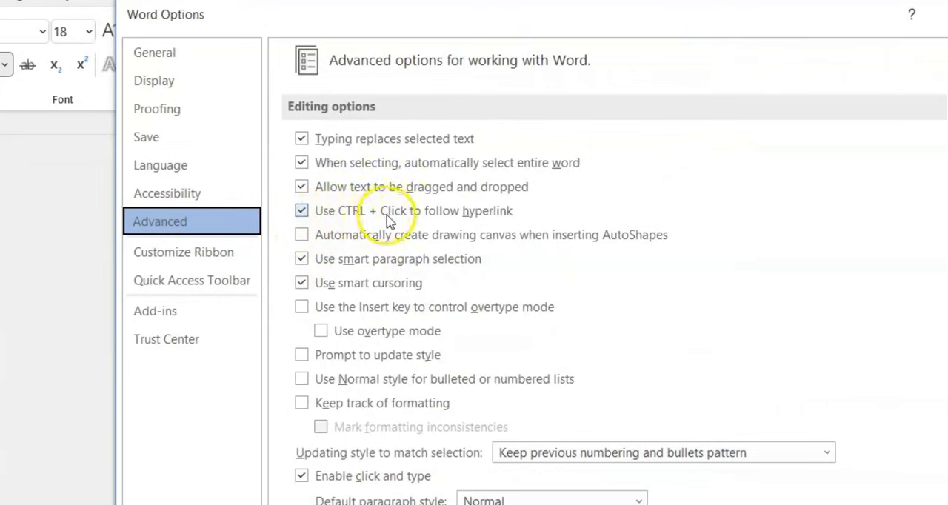
pyautogui.moveTo(335, 215)
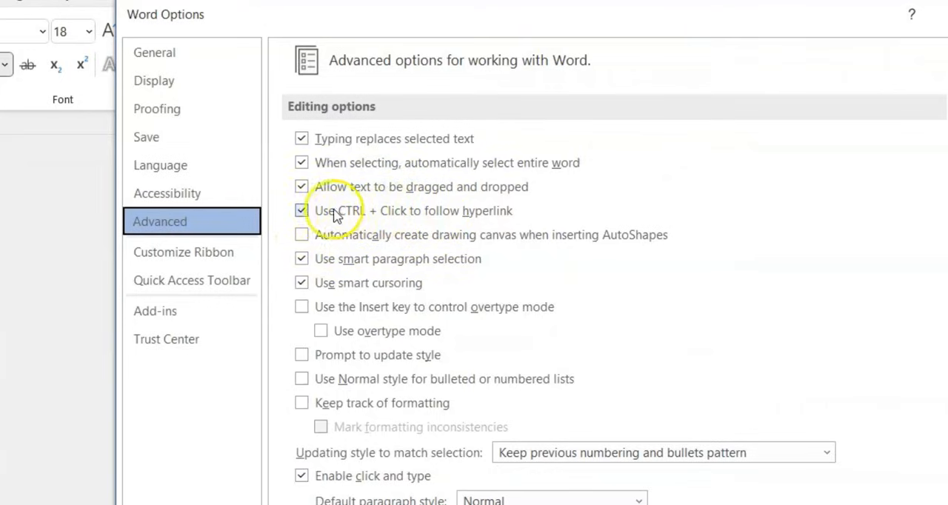
pyautogui.click(302, 210)
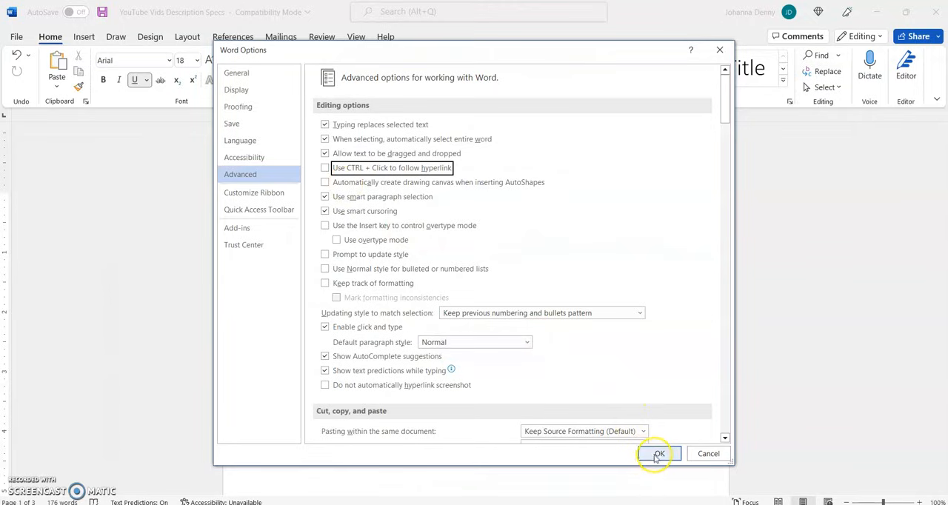
pyautogui.click(658, 453)
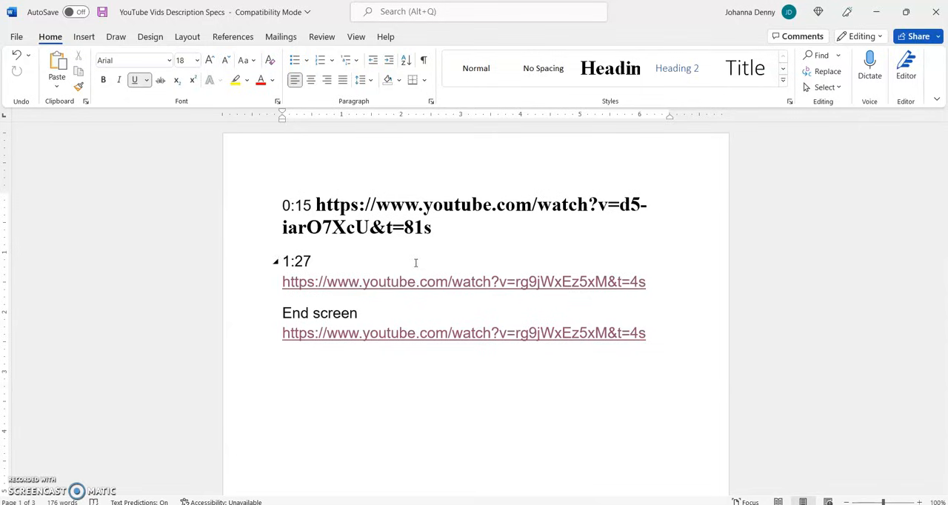
# Follow the End screen YouTube link with a single plain click, no Ctrl held.
pyautogui.click(376, 331)
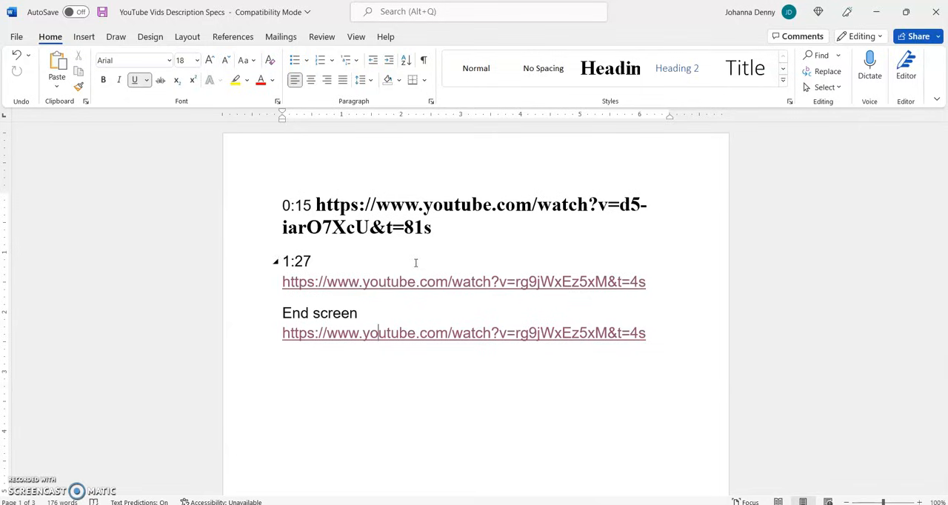